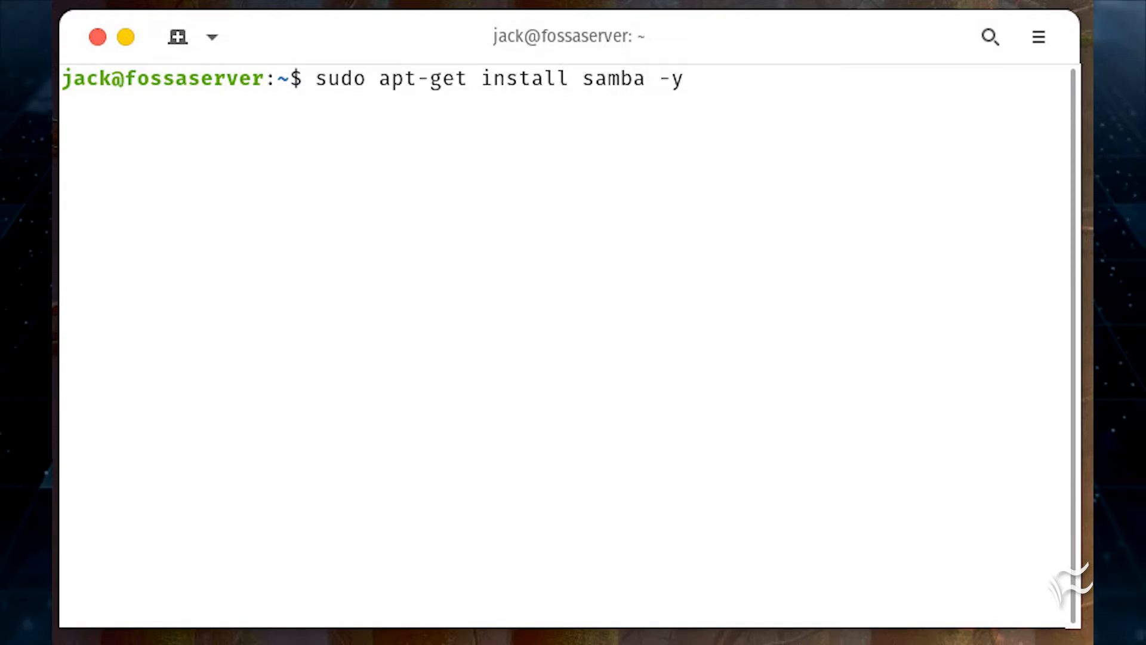
Enable and start the smbd service with sudo systemctl enable --now smbd
type("sudo systemctl enable --now smbd")
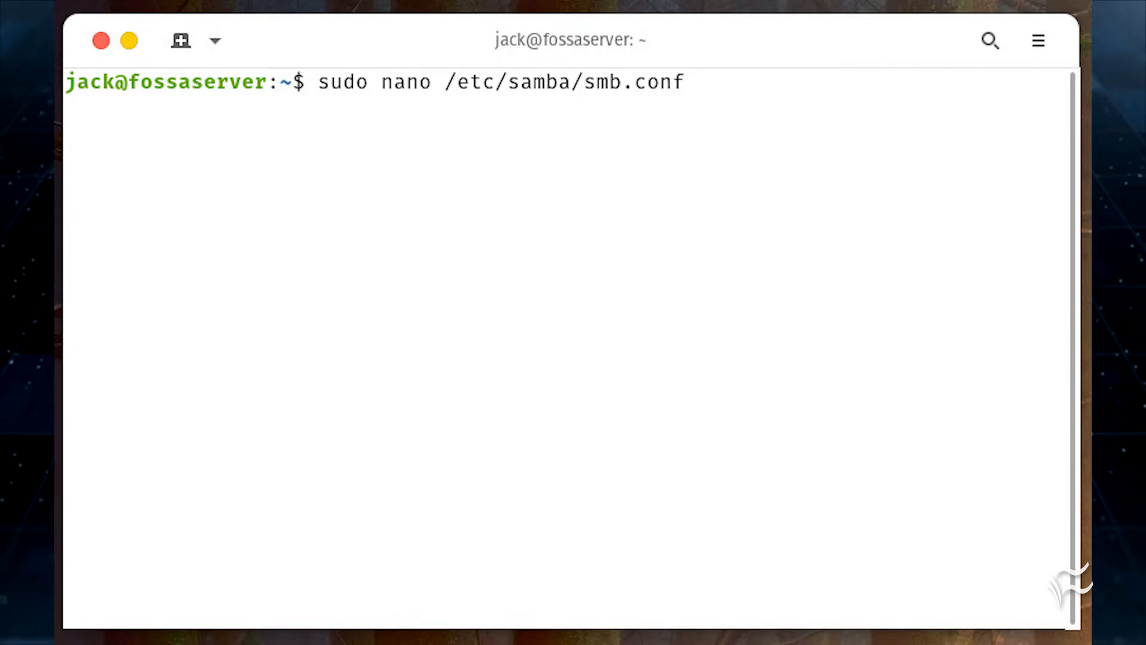
Add a public, guest-only, writable, browseable [public] share for /home/share to smb.conf and save
key("Enter")
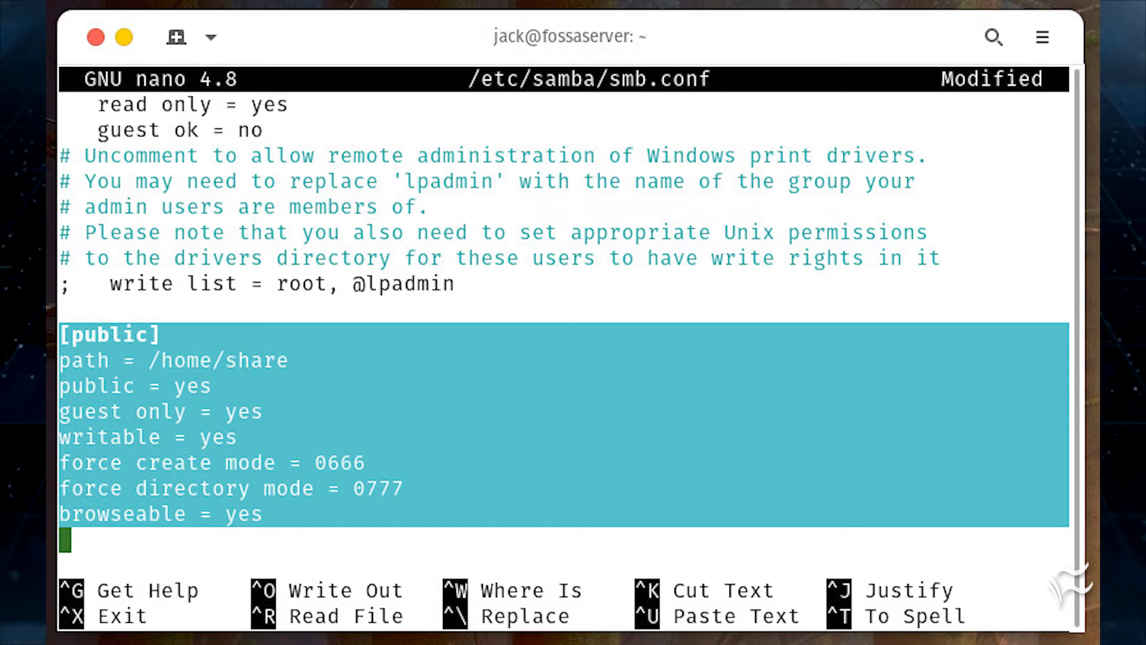
key("ctrl+x")
type("sudo mkdir /home/share")
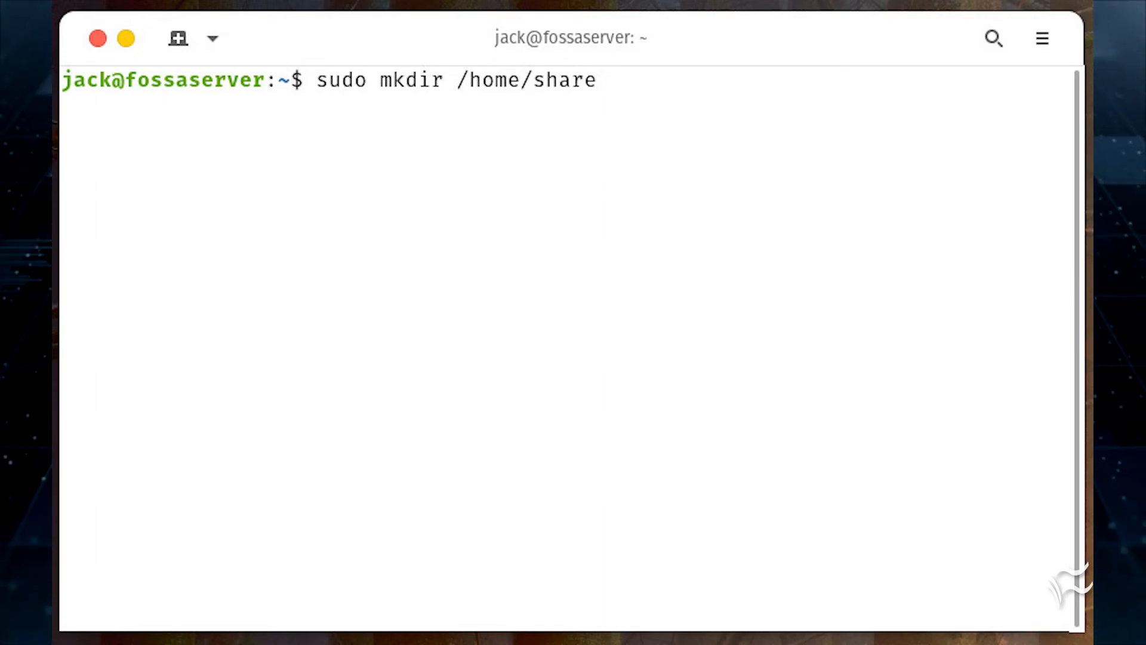
Make /home/share writable by everyone with chmod -R ugo+w, then enter sudo systemctl restart smbd
type("sudo chmod -R ugo+w /home/share")
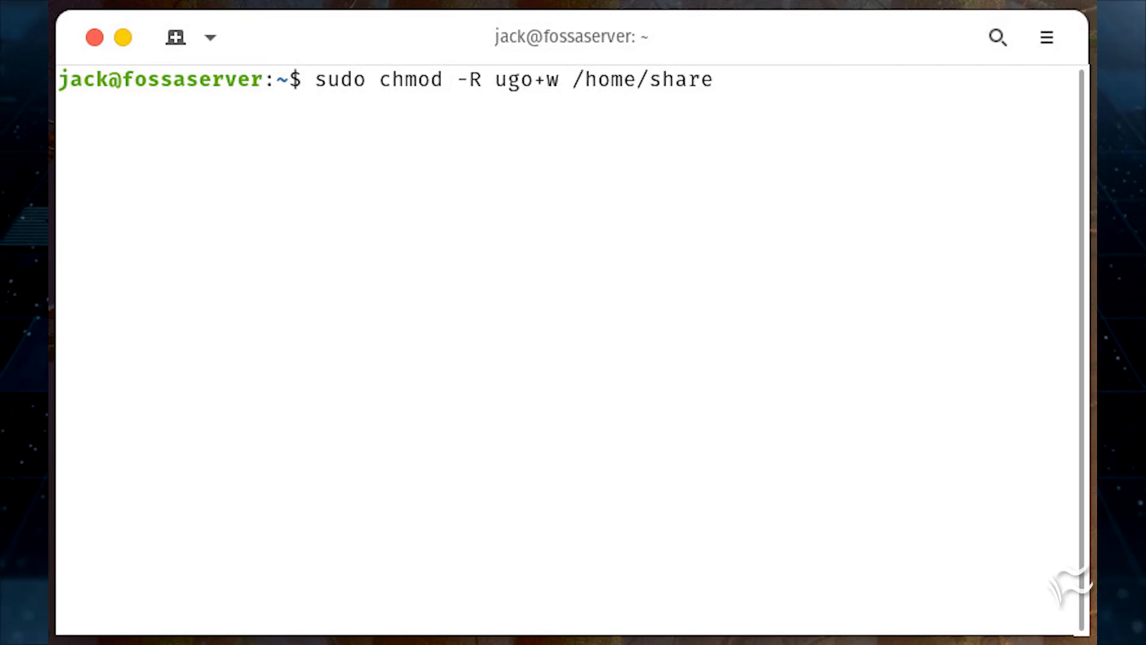
type("sudo systemctl restart smbd")
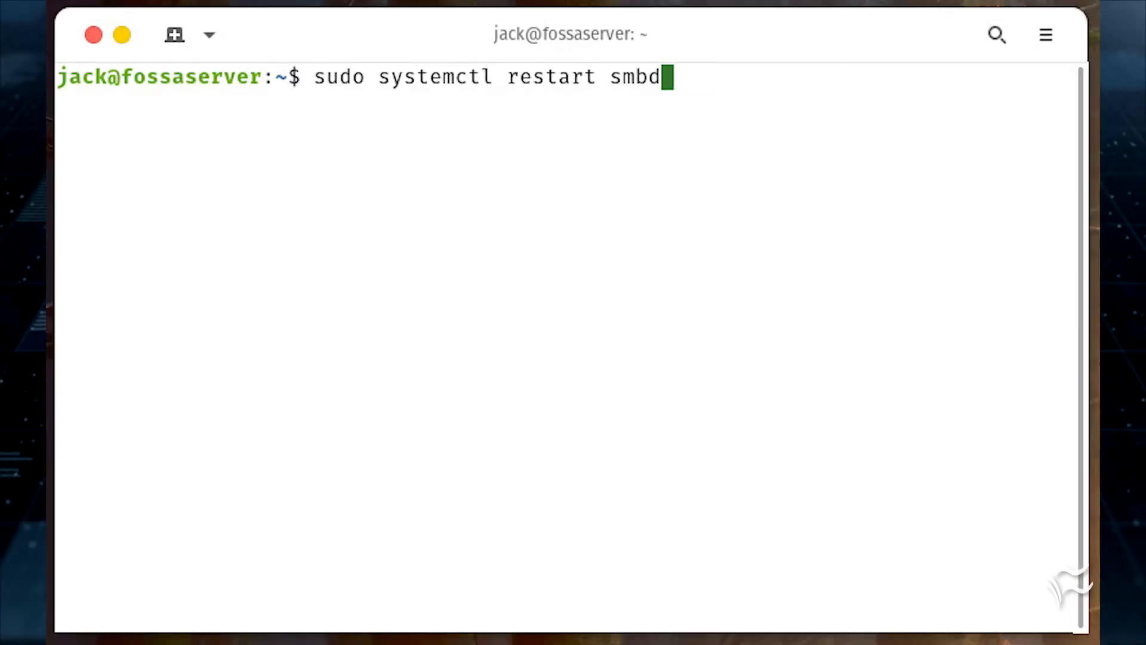